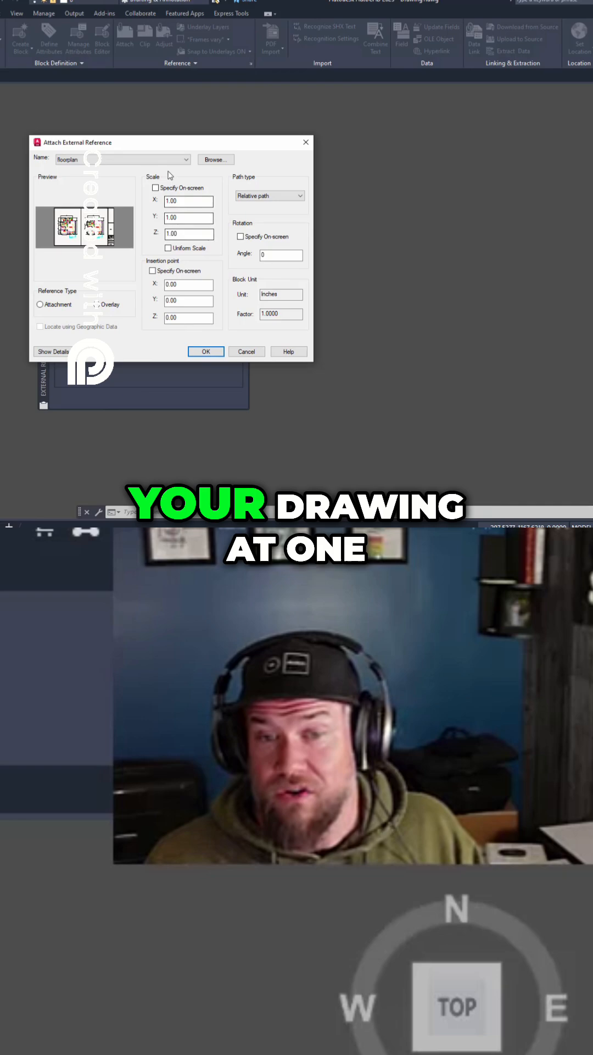
# Choose Overlay as the reference type for the floorplan xref
pyautogui.click(98, 304)
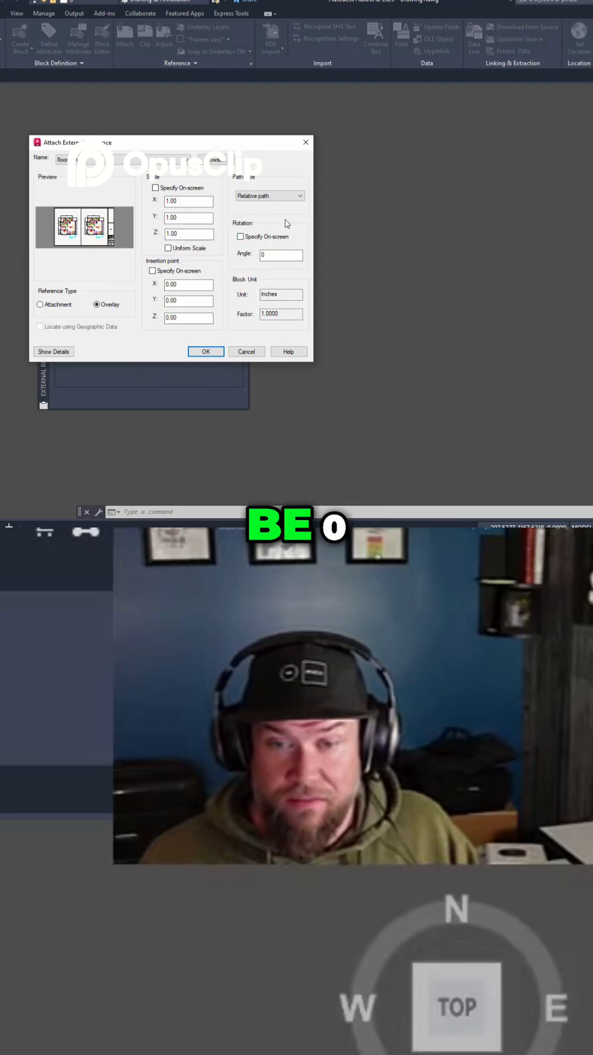
pyautogui.click(268, 195)
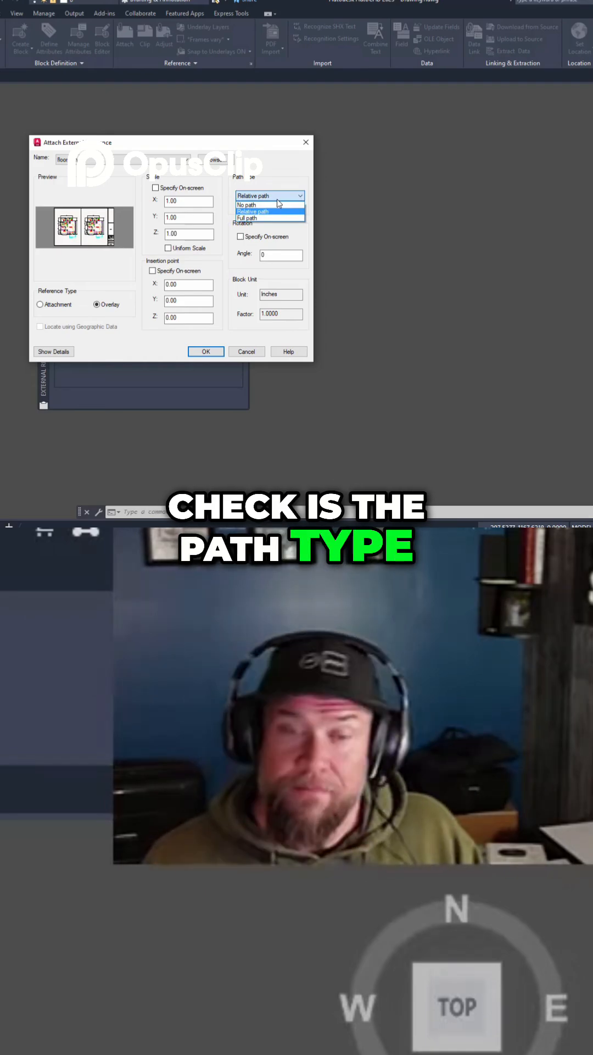
# Keep the path type Relative and attach the floorplan xref into the drawing
pyautogui.click(268, 211)
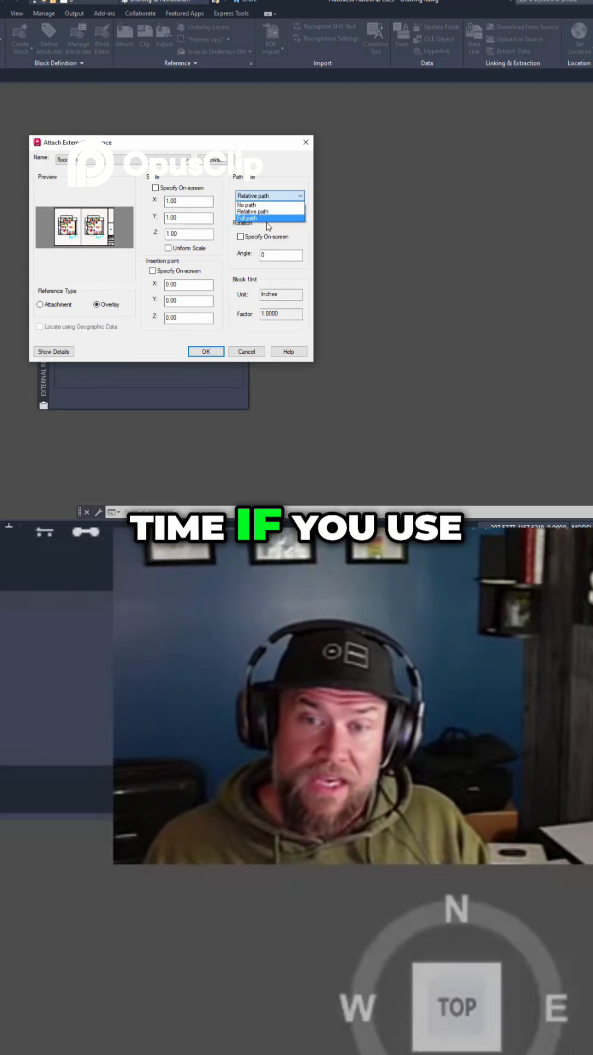
pyautogui.click(266, 195)
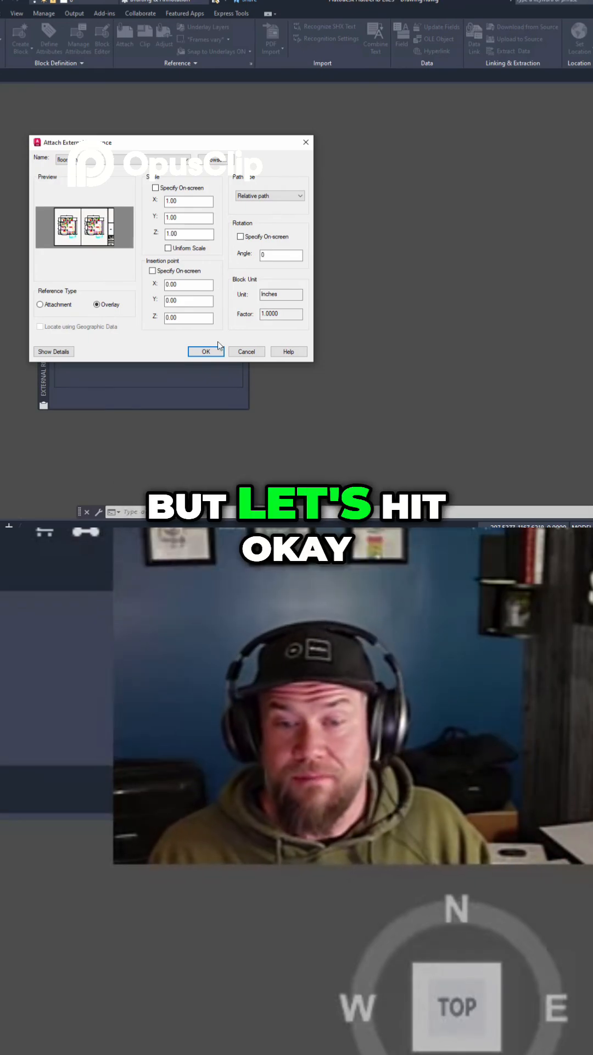
pyautogui.click(207, 352)
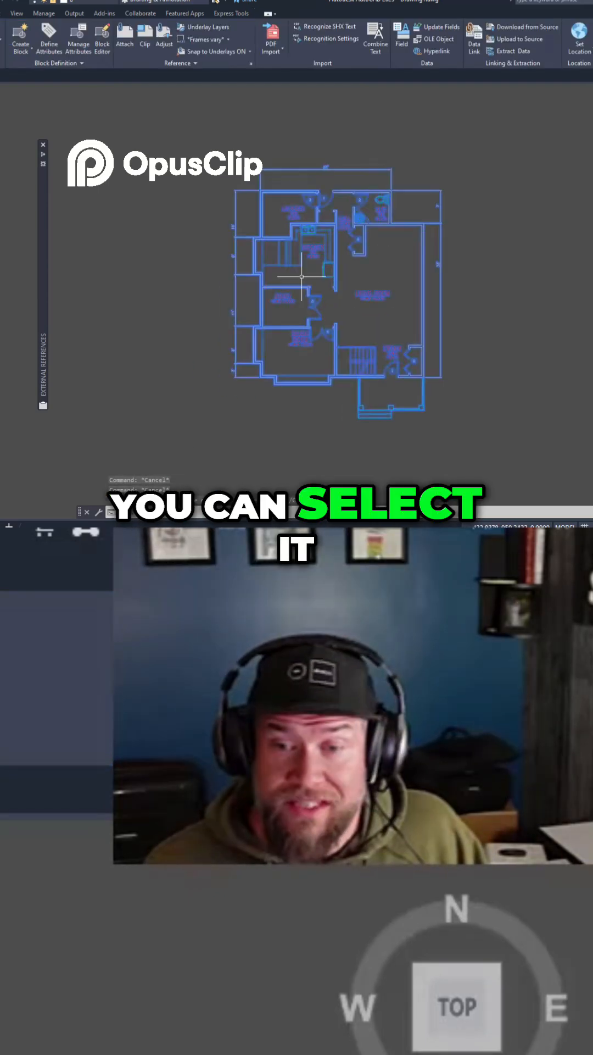
# Right-click the placed floor plan xref to show its edit and open options
pyautogui.rightClick(303, 279)
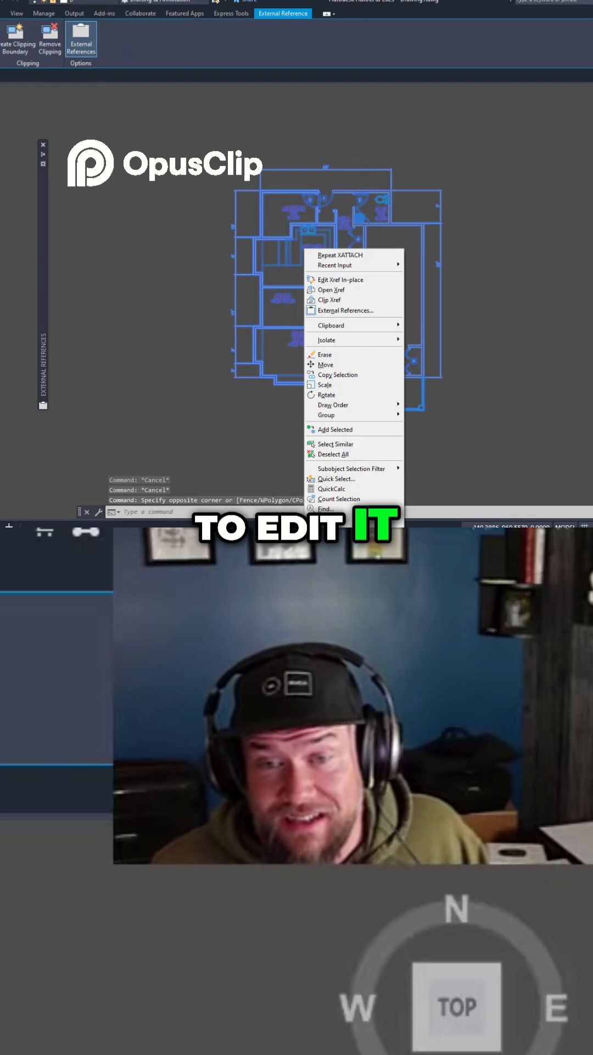